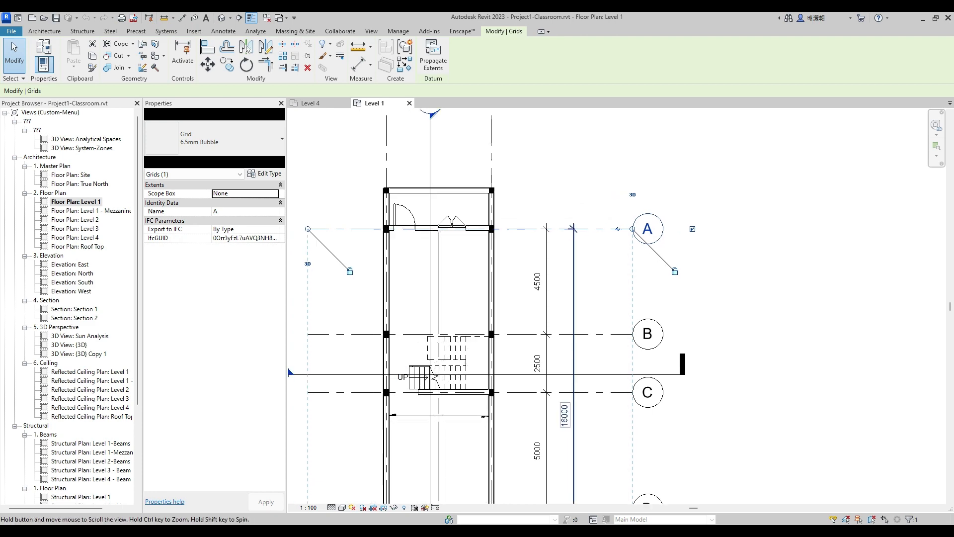
# - Duplicate the selected grid's 6.5mm Bubble type as a new type named '4mm Bubble'
pyautogui.click(268, 174)
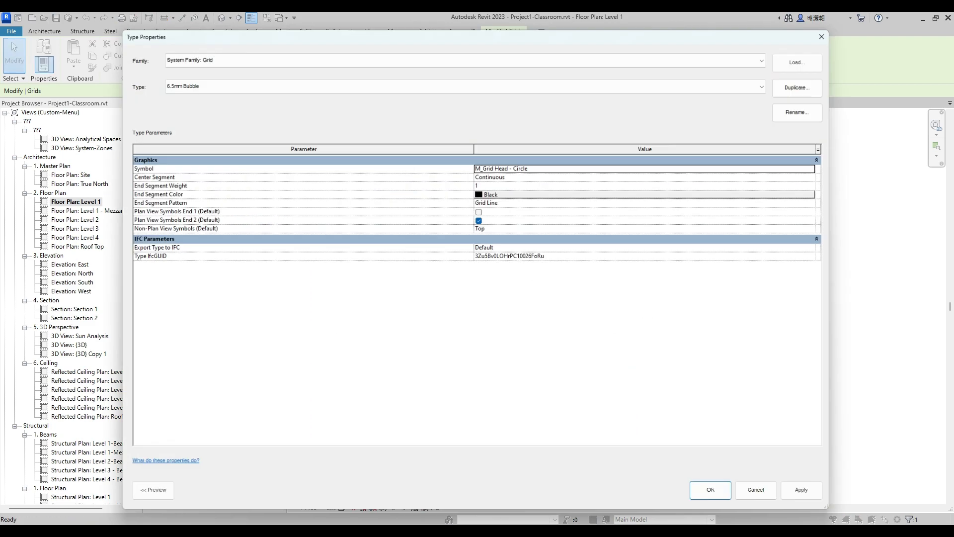
pyautogui.click(775, 86)
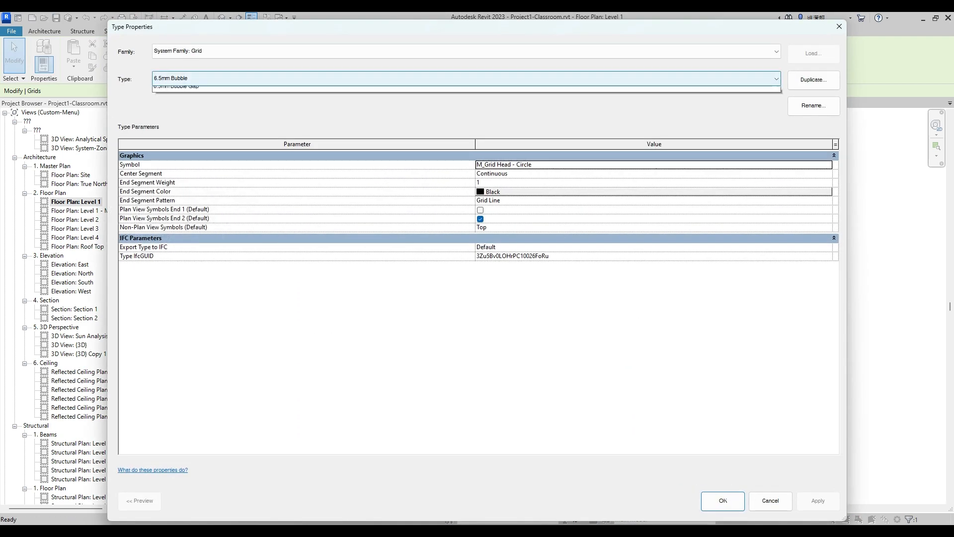
pyautogui.click(814, 80)
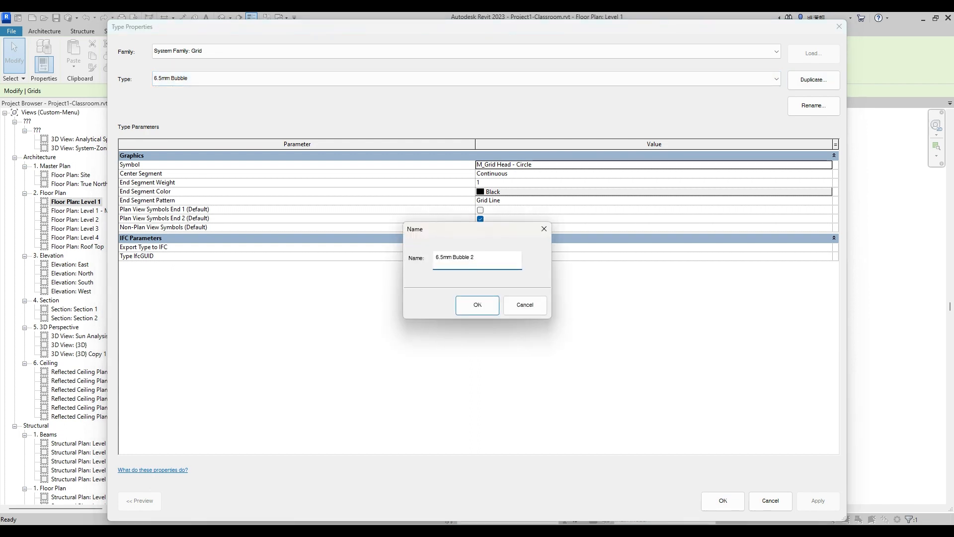
pyautogui.write('4mm Bubble 2')
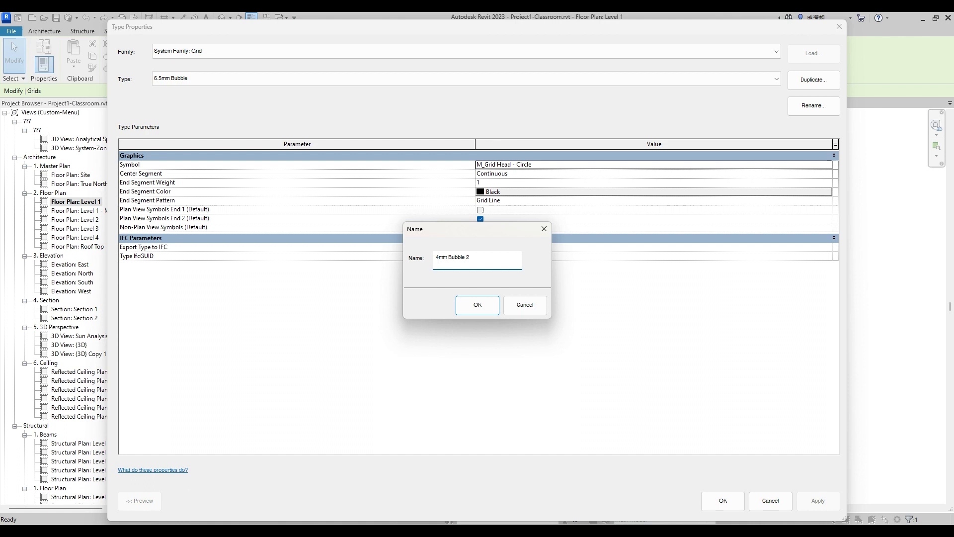
pyautogui.press('BackSpace')
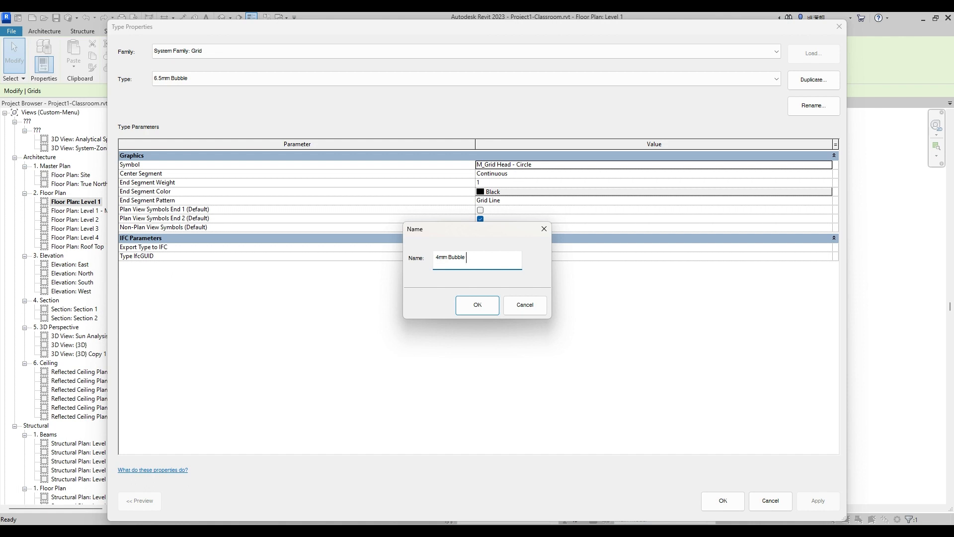
pyautogui.click(477, 305)
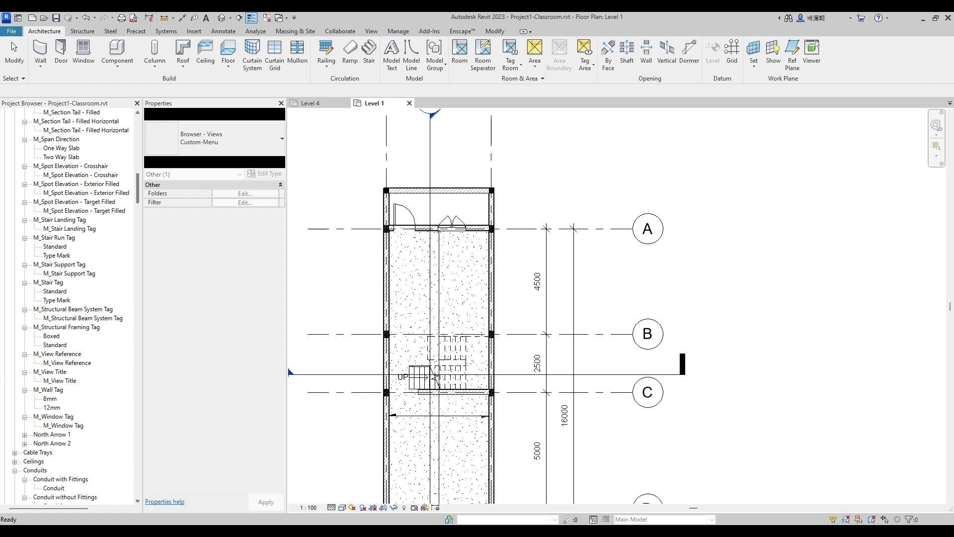
# - Collapse Annotation Symbols, then expand and right-click the M_Grid Head - Circle family
pyautogui.scroll(-3)
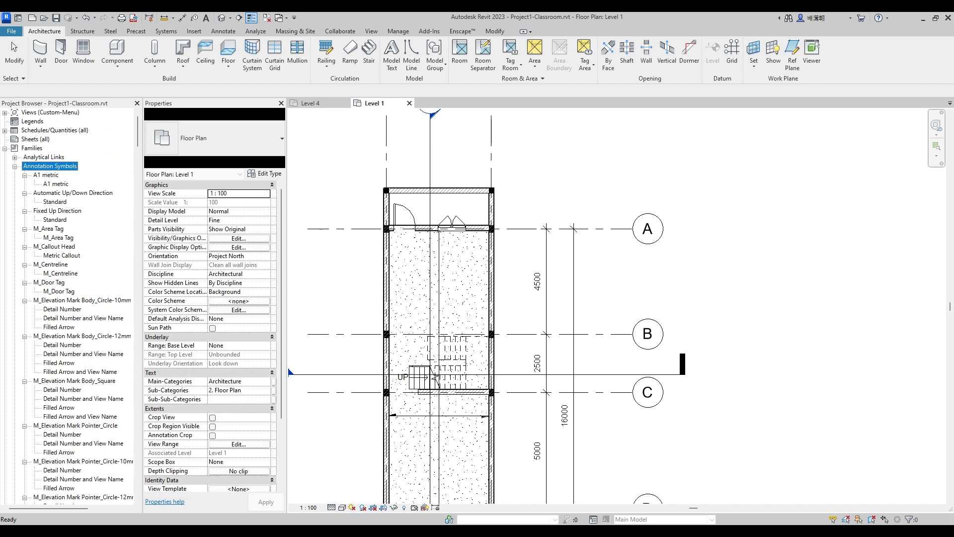
pyautogui.rightClick(49, 165)
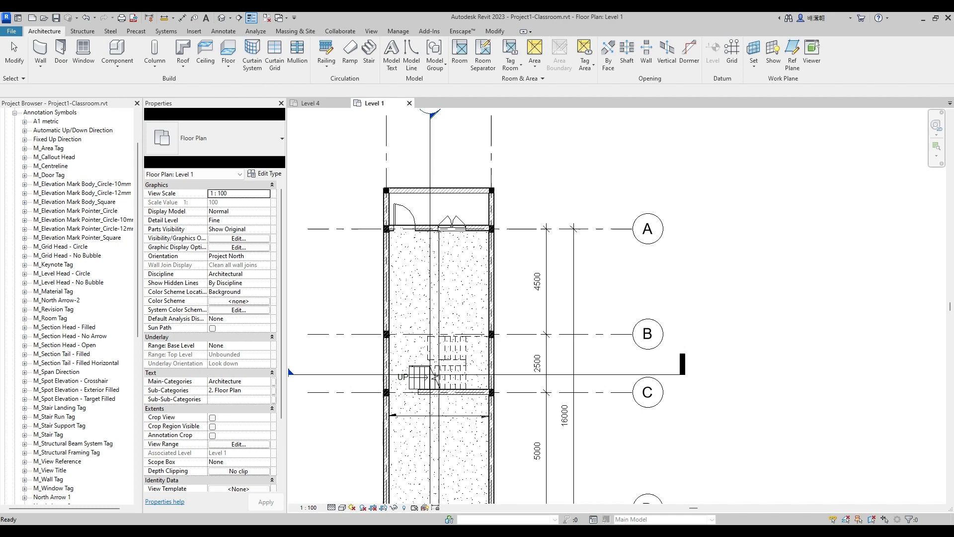
pyautogui.click(60, 246)
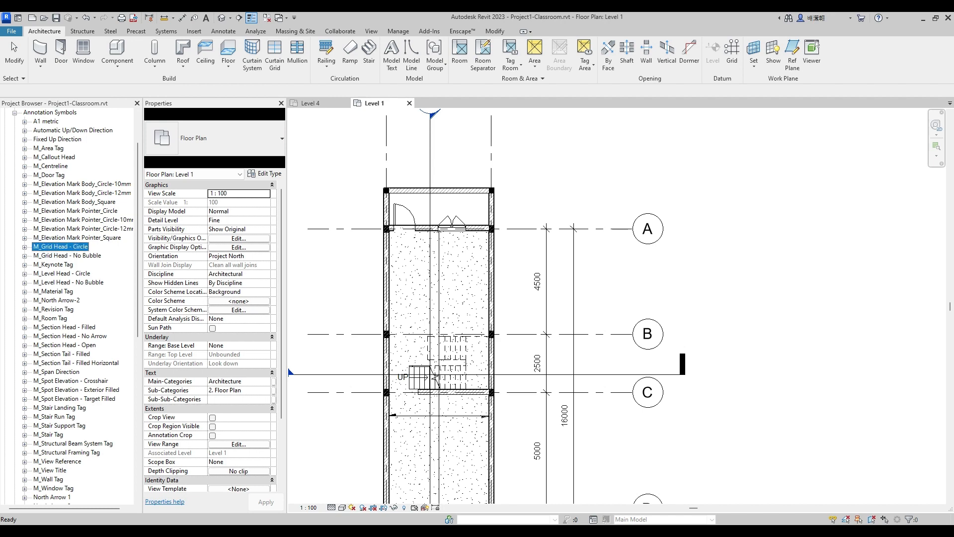
pyautogui.click(25, 246)
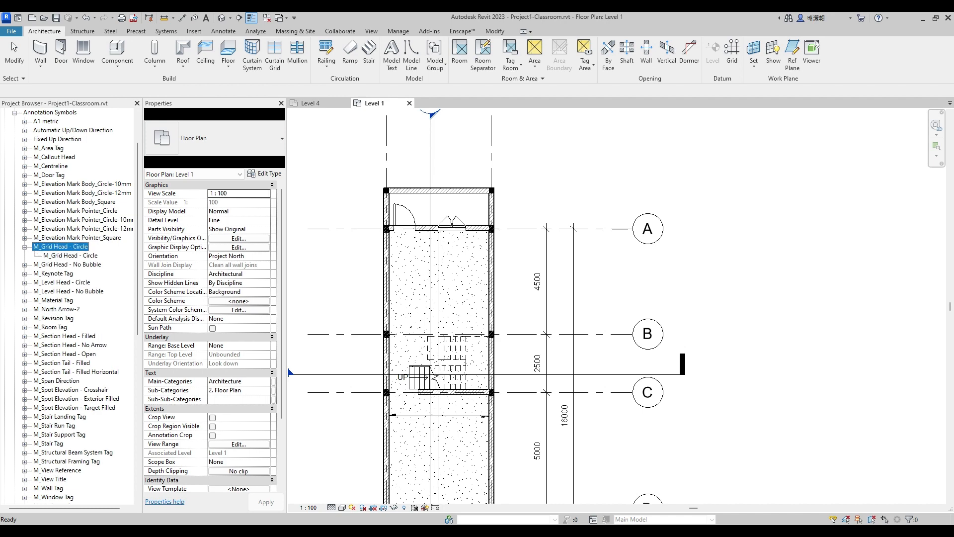
pyautogui.rightClick(60, 247)
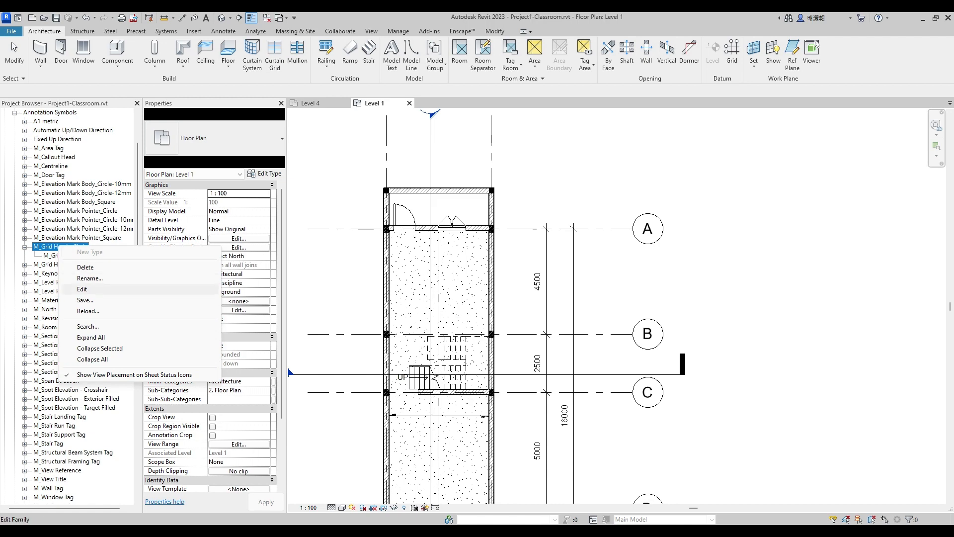
# - Edit M_Grid Head - Circle in the Family Editor and select its number label
pyautogui.click(82, 289)
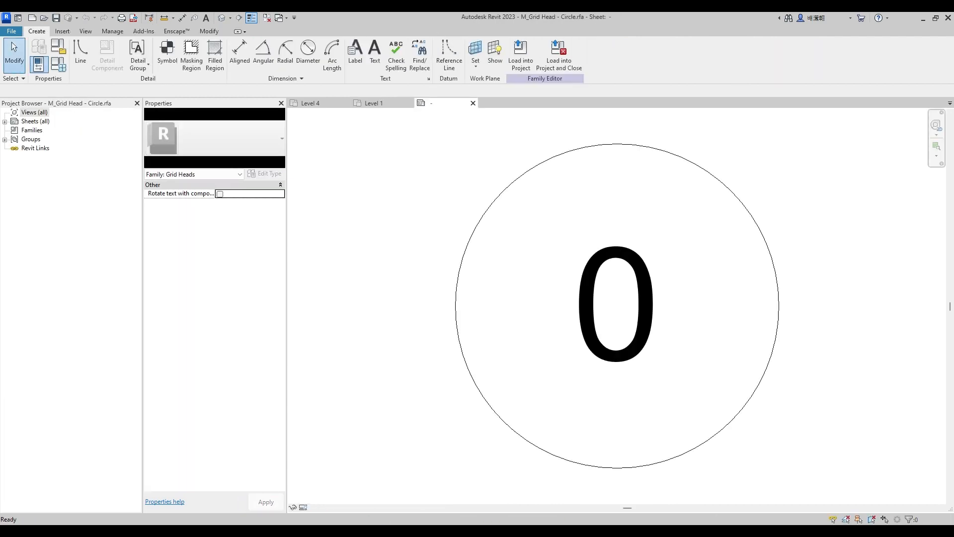
pyautogui.scroll(-3)
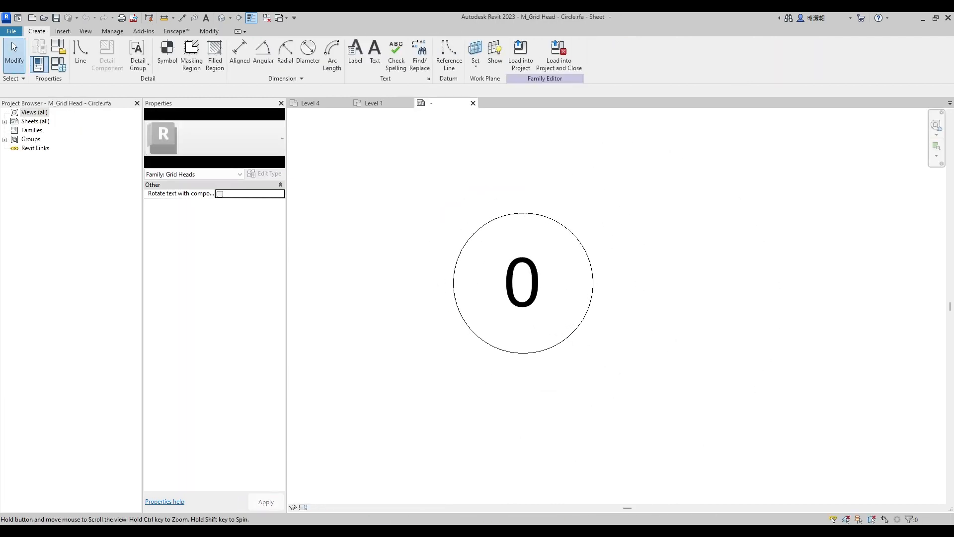
pyautogui.click(523, 214)
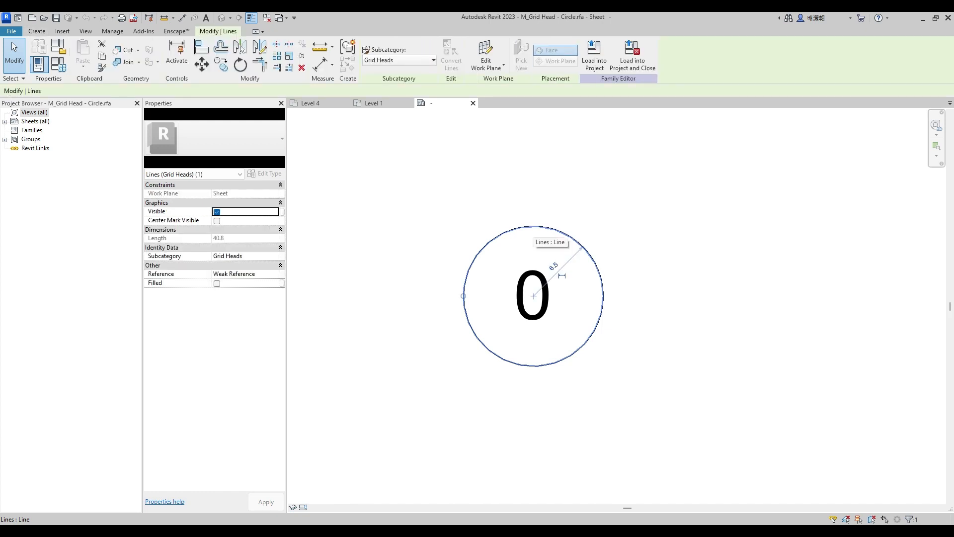
pyautogui.click(531, 296)
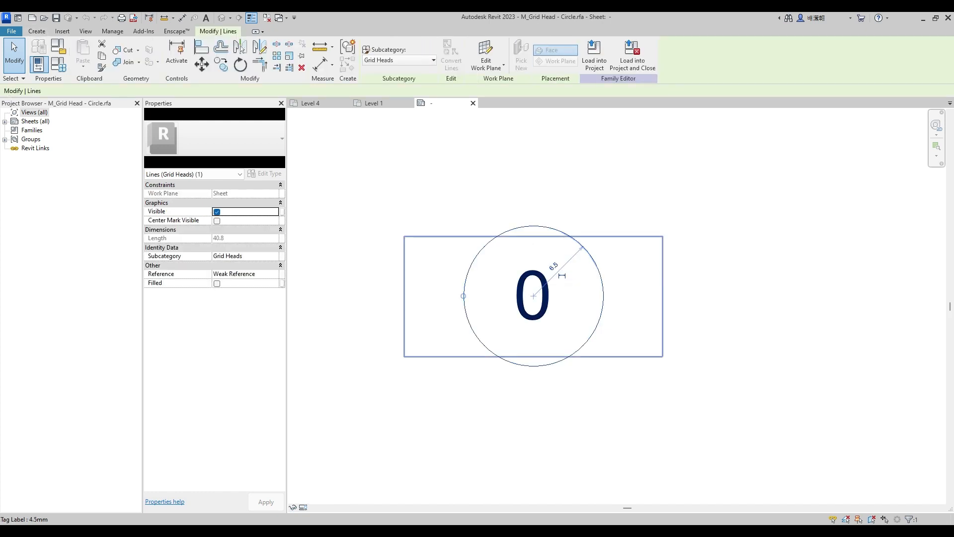
pyautogui.click(531, 296)
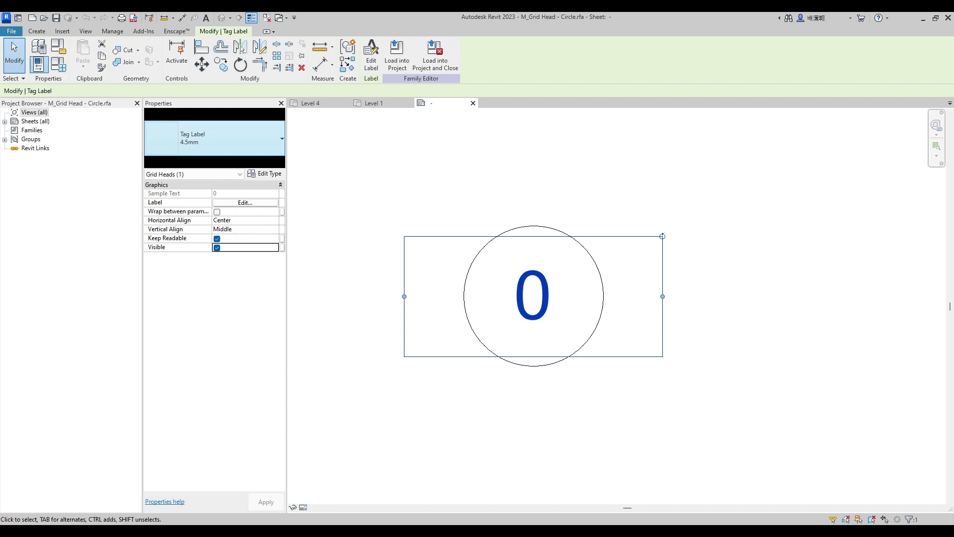
# - Duplicate the 4.5mm label type as '2mm' with 2 mm text size and 0.8 width factor
pyautogui.click(264, 174)
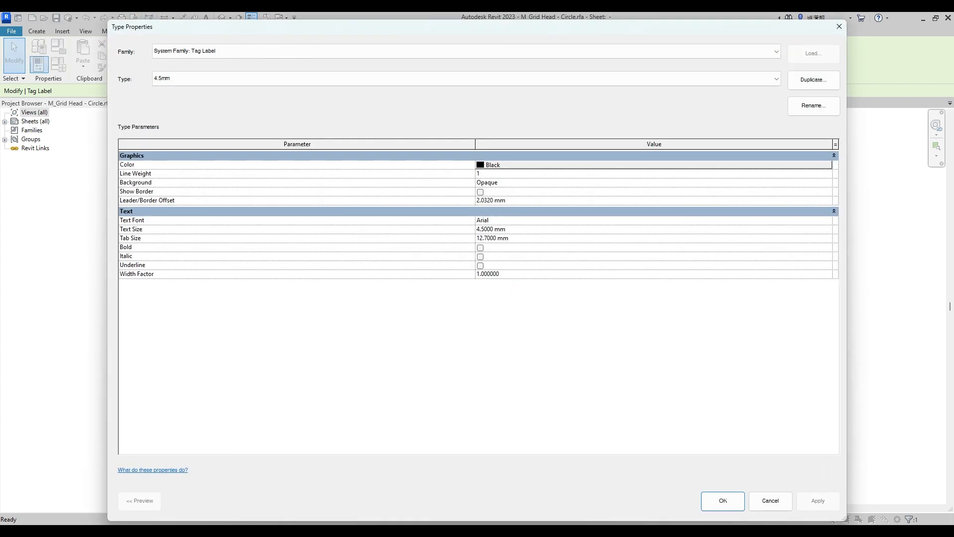
pyautogui.click(813, 79)
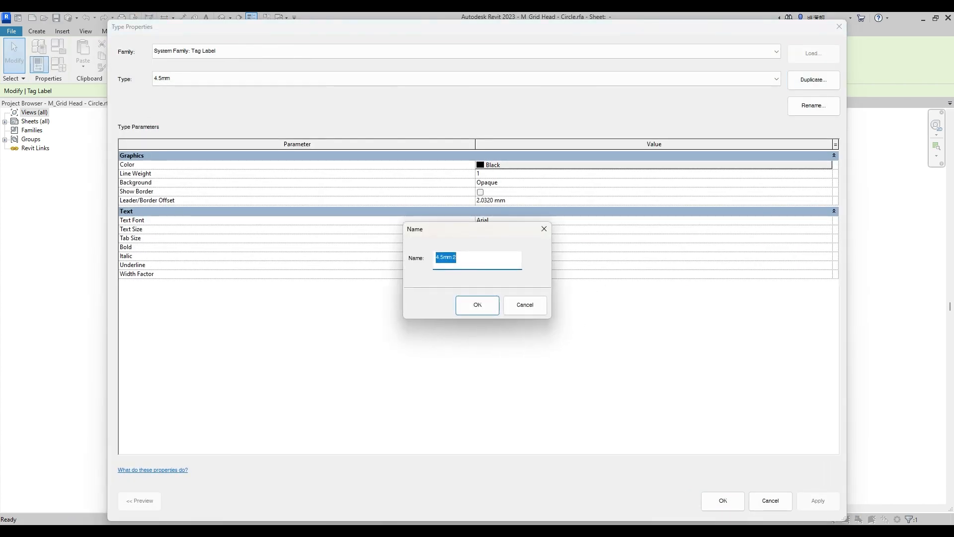
pyautogui.write('2mm 2')
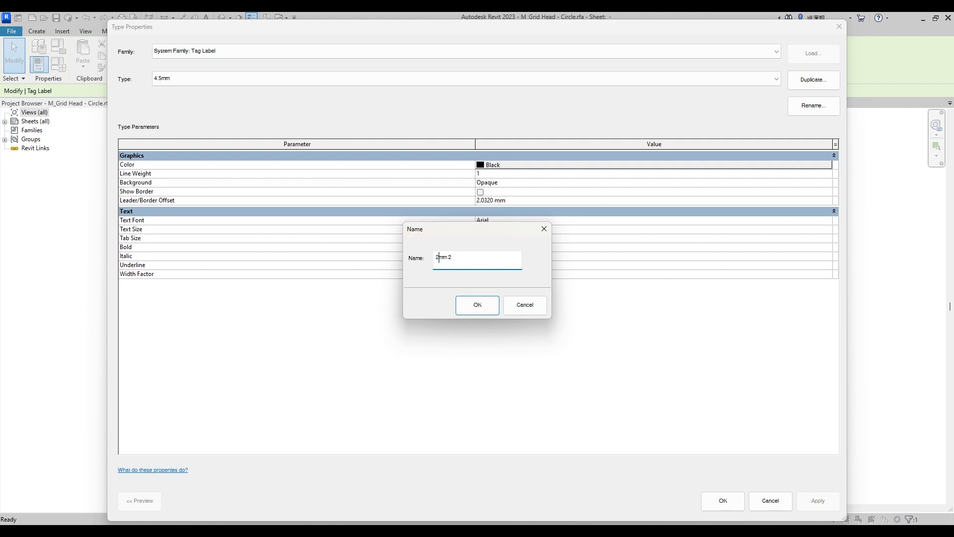
pyautogui.press('BackSpace')
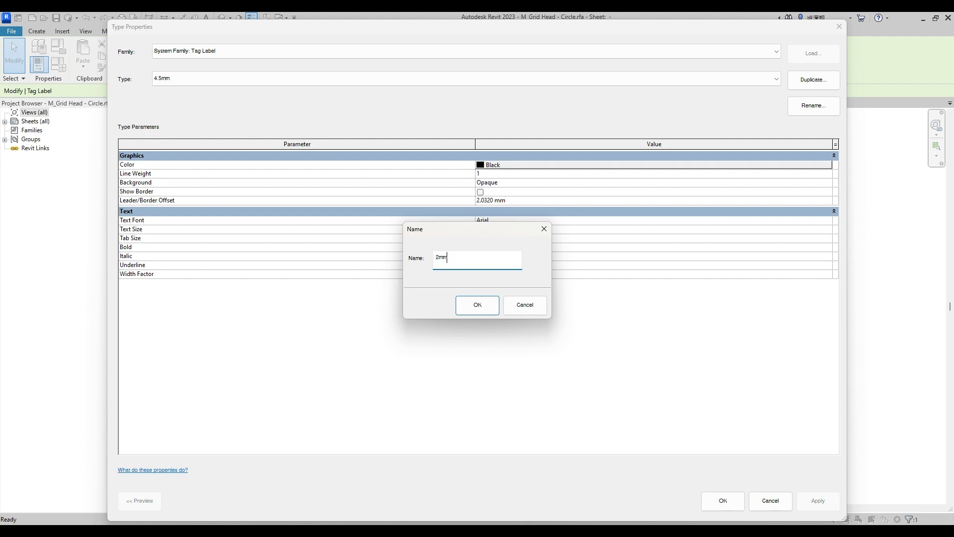
pyautogui.click(477, 305)
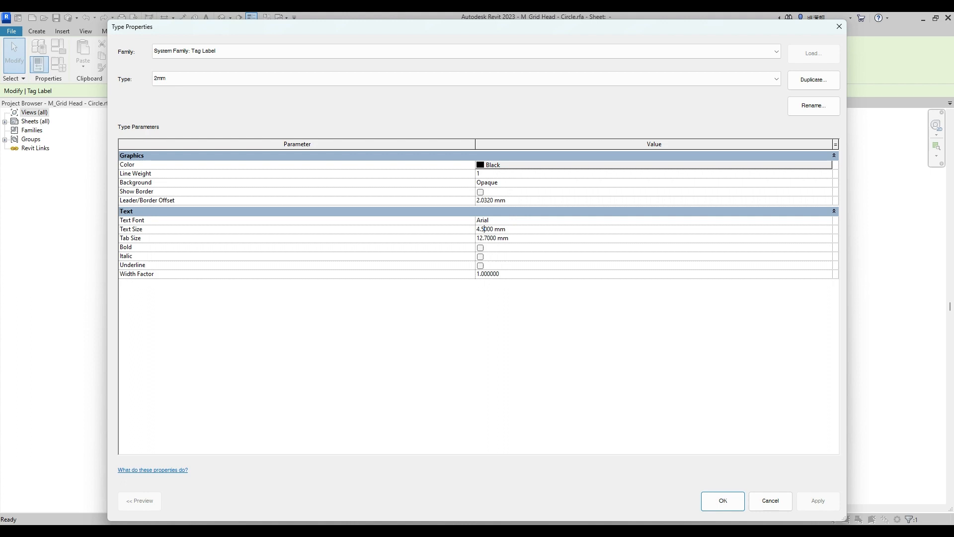
pyautogui.doubleClick(482, 229)
pyautogui.write('2.0000')
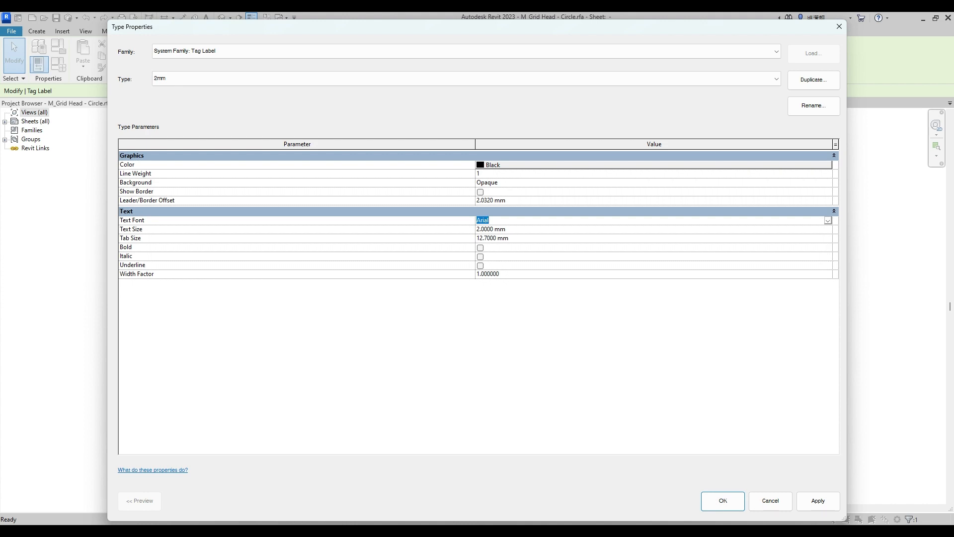
pyautogui.click(488, 274)
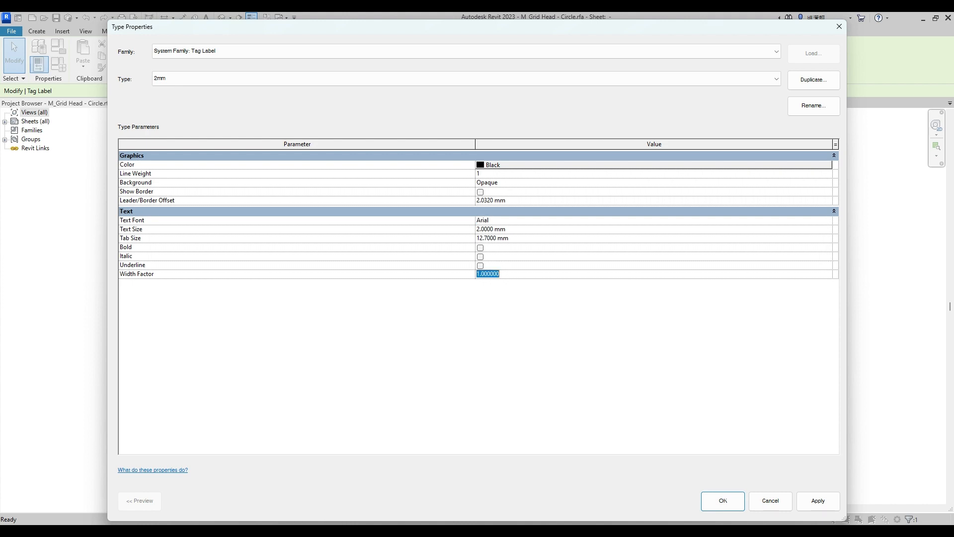
pyautogui.write('0.8')
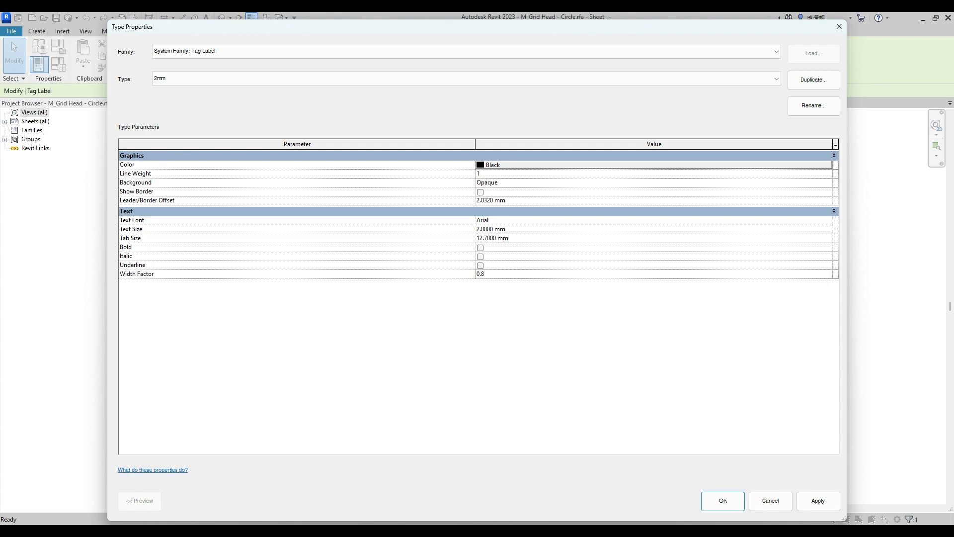
pyautogui.click(722, 501)
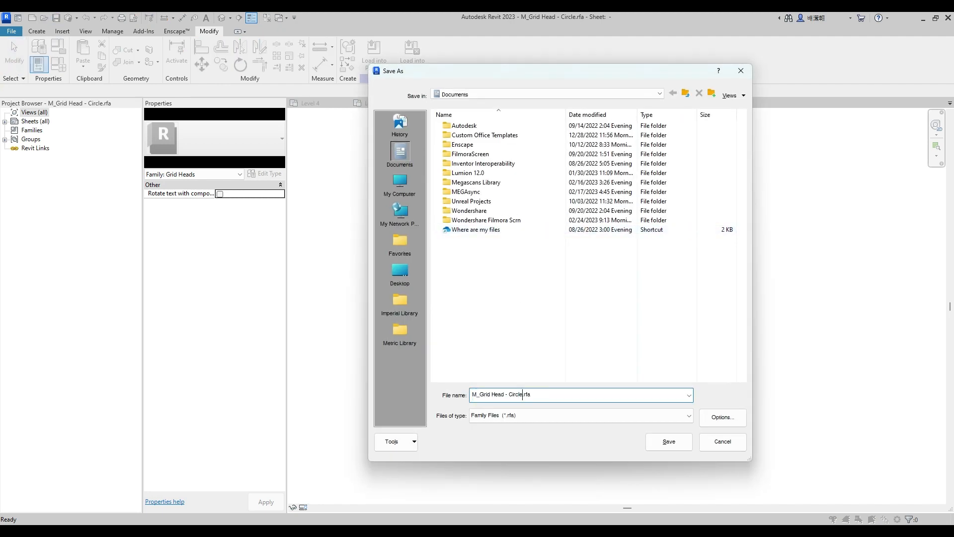
# - Save the grid head family as 'M_Grid Head - Circle4mm.rfa'
pyautogui.write('4')
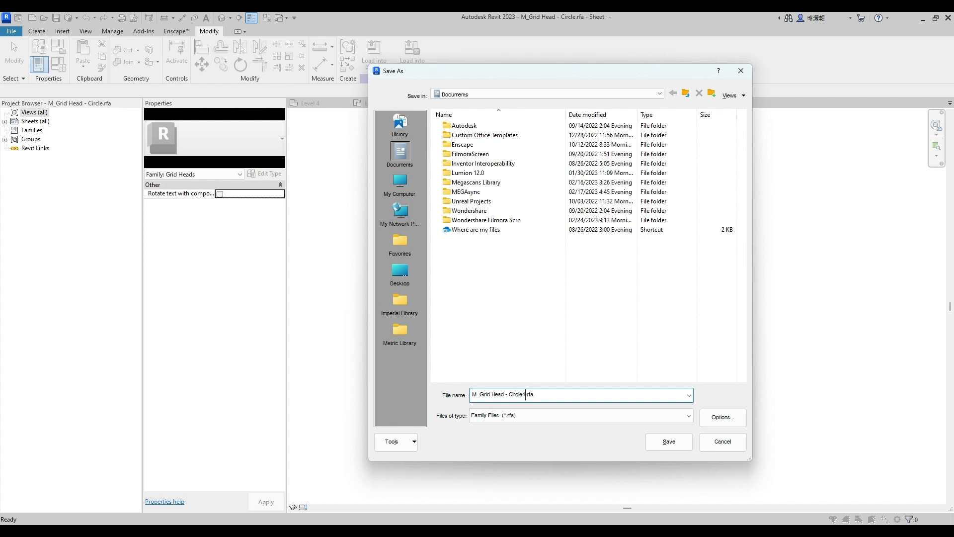
pyautogui.write('4mm')
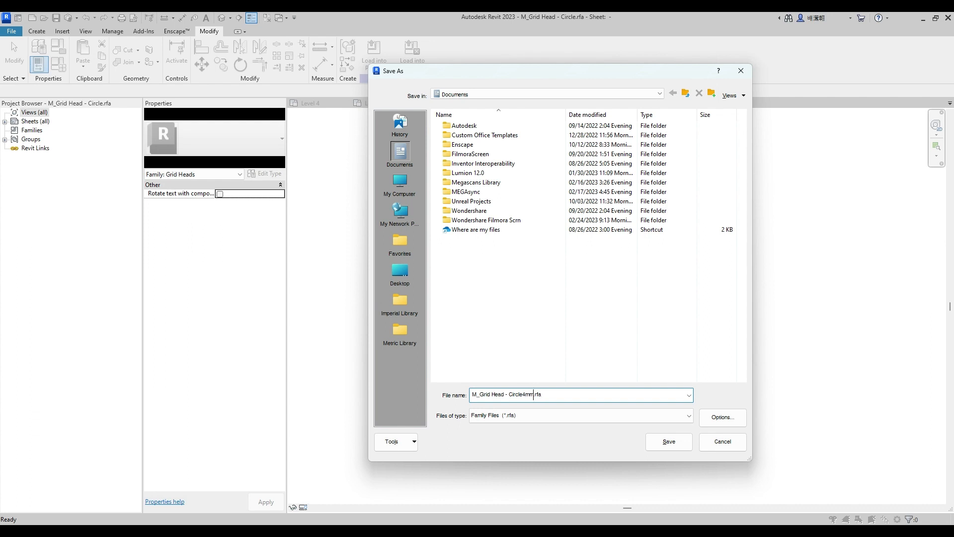
pyautogui.click(667, 441)
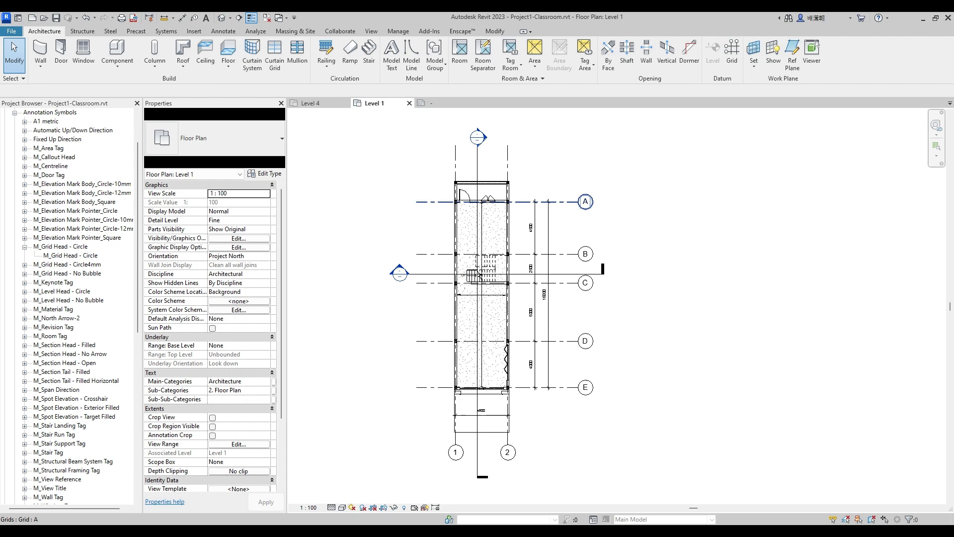
# - Set the Symbol of grid A's 4mm Bubble type to M_Grid Head - Circle4mm
pyautogui.click(583, 201)
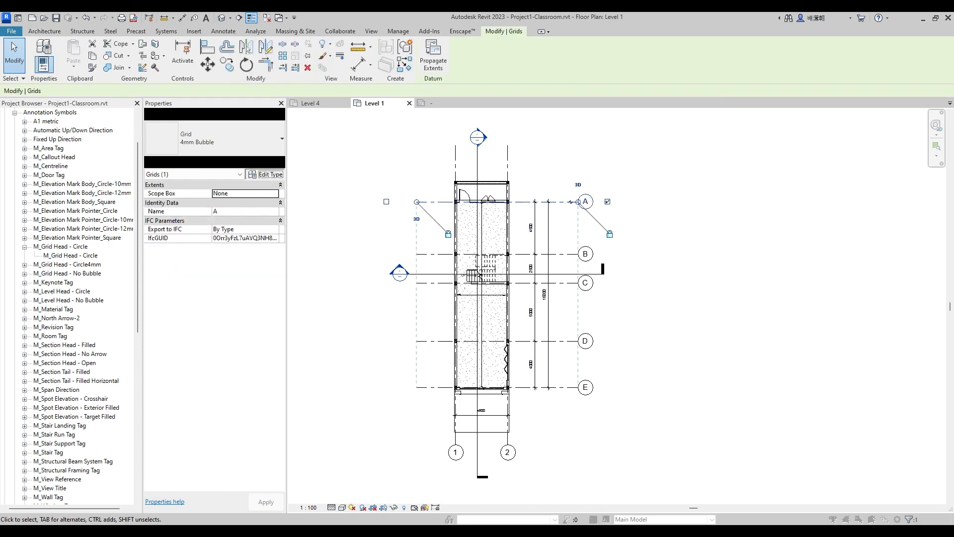
pyautogui.click(268, 174)
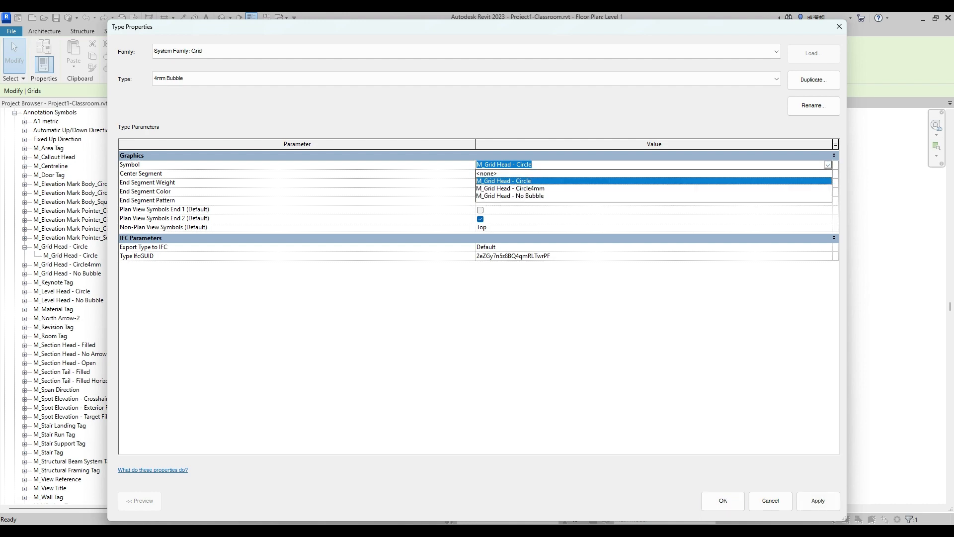
pyautogui.click(510, 188)
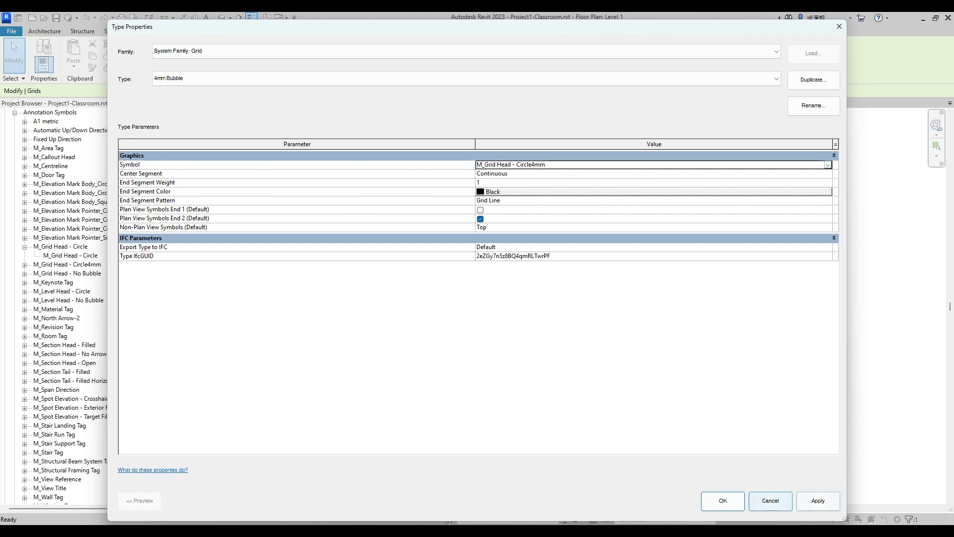
pyautogui.click(722, 500)
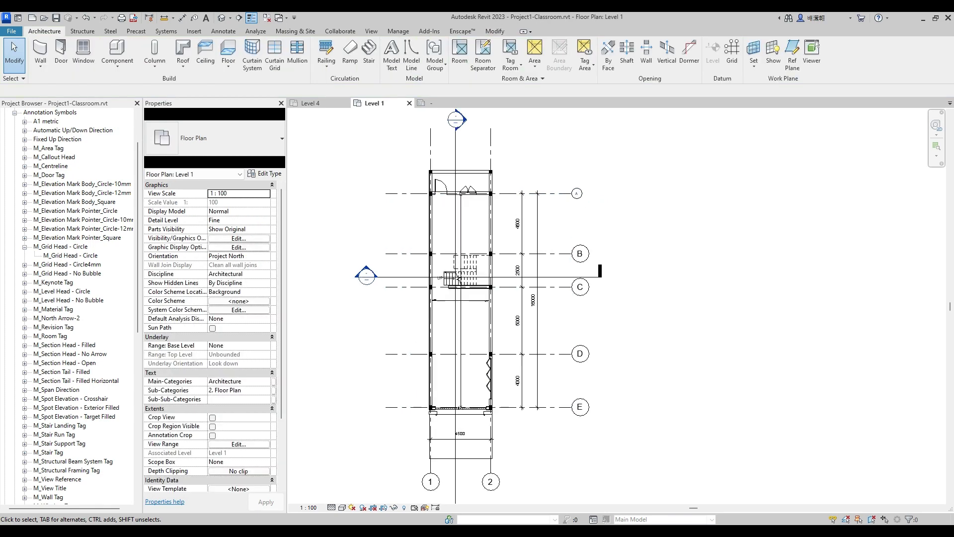
pyautogui.click(578, 193)
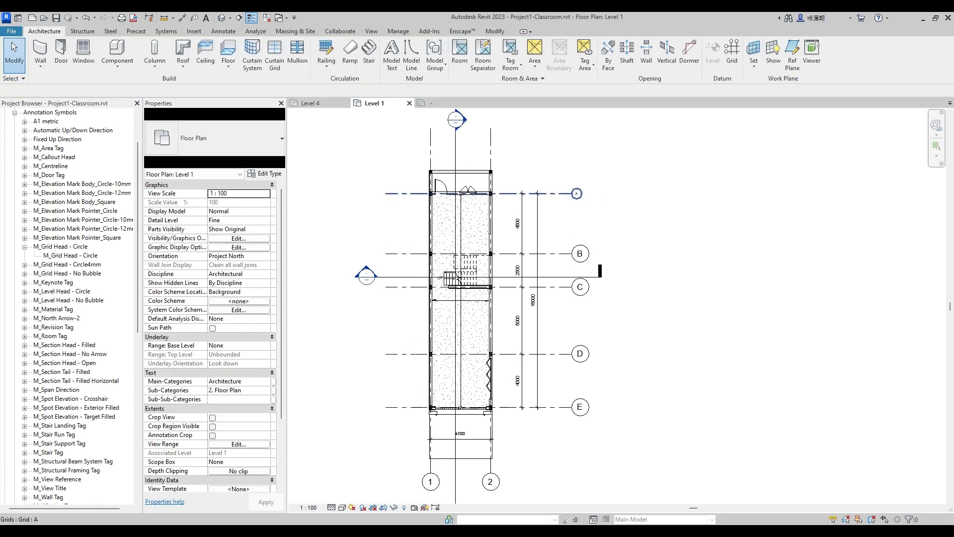
pyautogui.moveTo(575, 193)
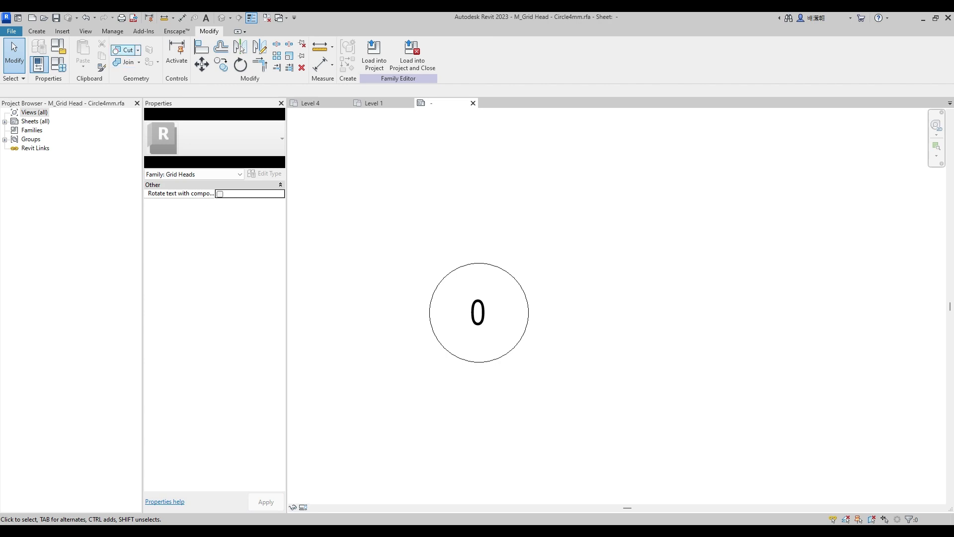
# - Review the Circle4mm head family, then return to the plan and select the other grids
pyautogui.click(35, 30)
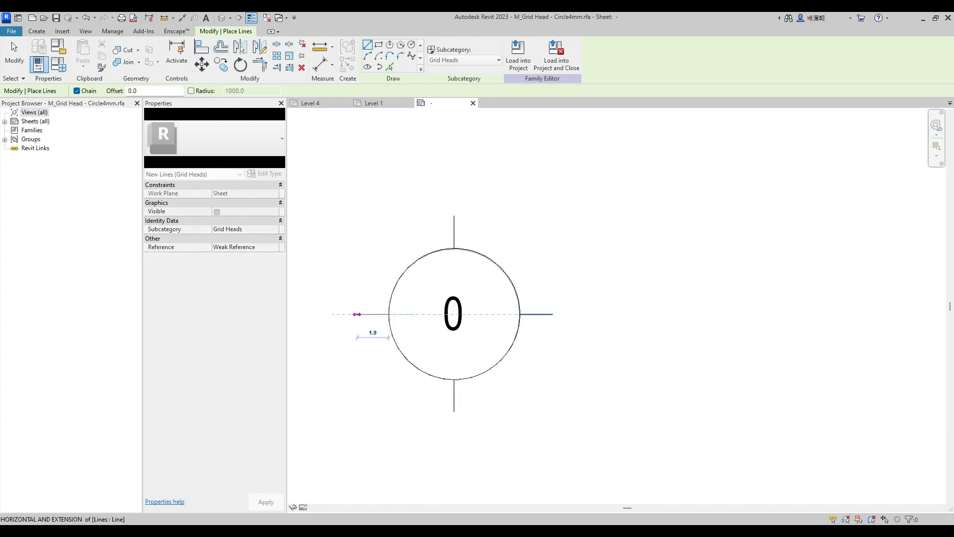
pyautogui.click(217, 211)
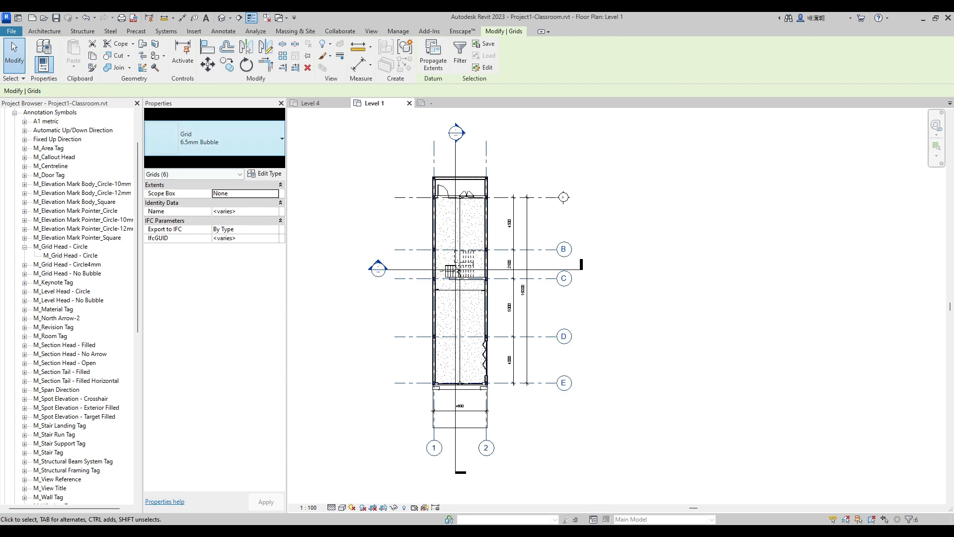
# - Switch the selected grids to the 4mm Bubble type and bring up grid A's type properties
pyautogui.click(280, 138)
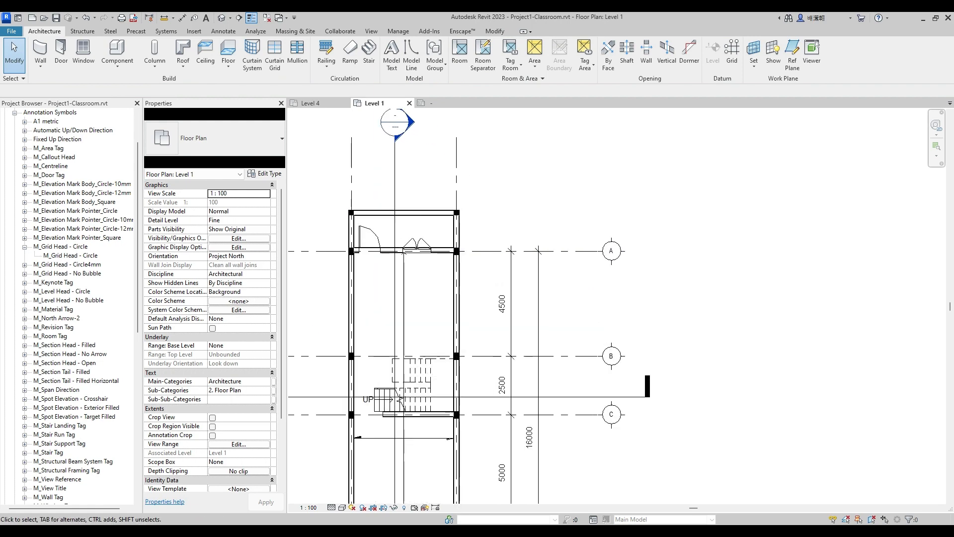
pyautogui.click(610, 250)
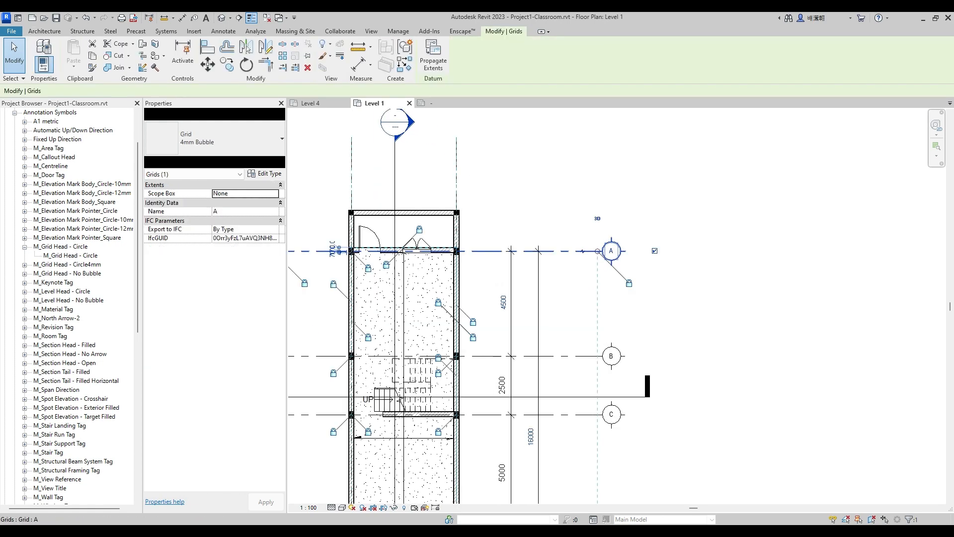
pyautogui.click(266, 173)
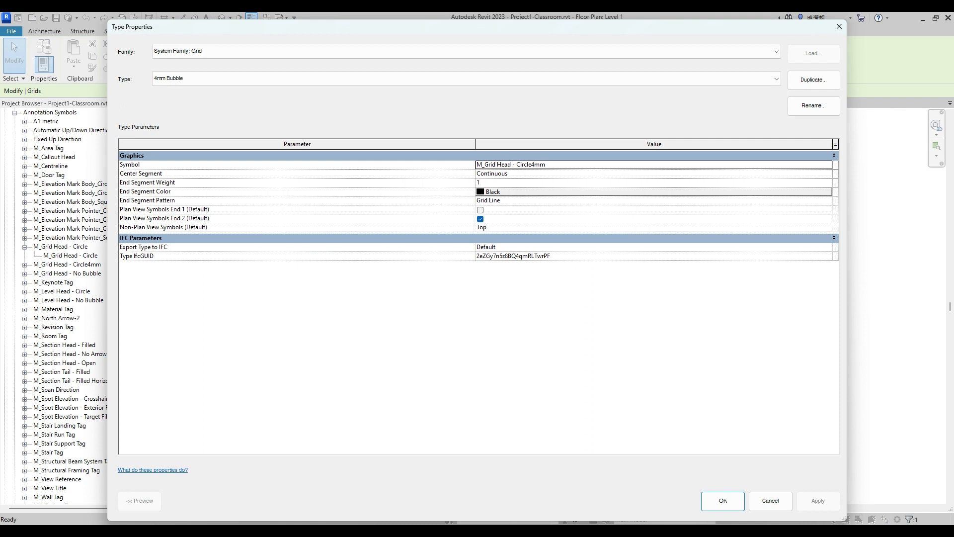
# - Set Center Segment to Custom and both center and end segment patterns to Hidden
pyautogui.click(653, 174)
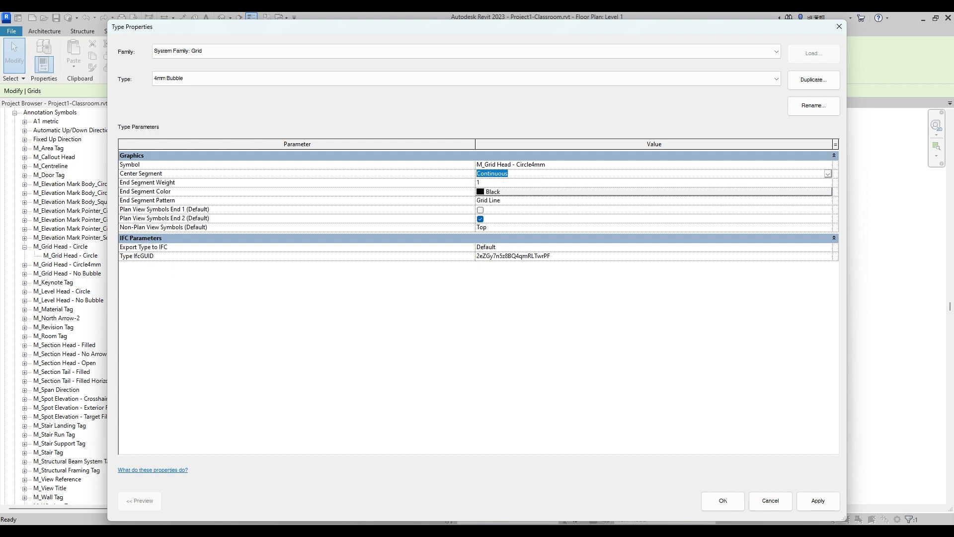
pyautogui.click(827, 173)
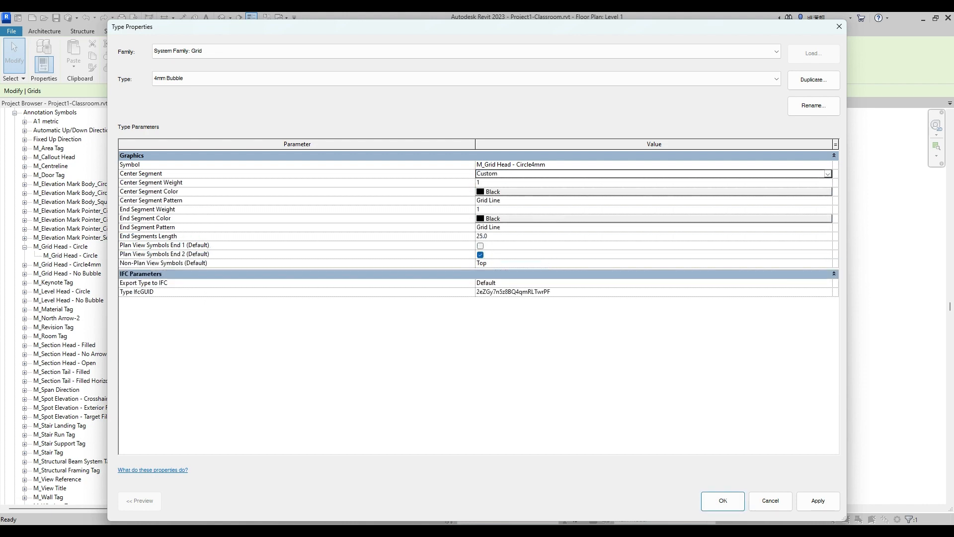
pyautogui.click(653, 200)
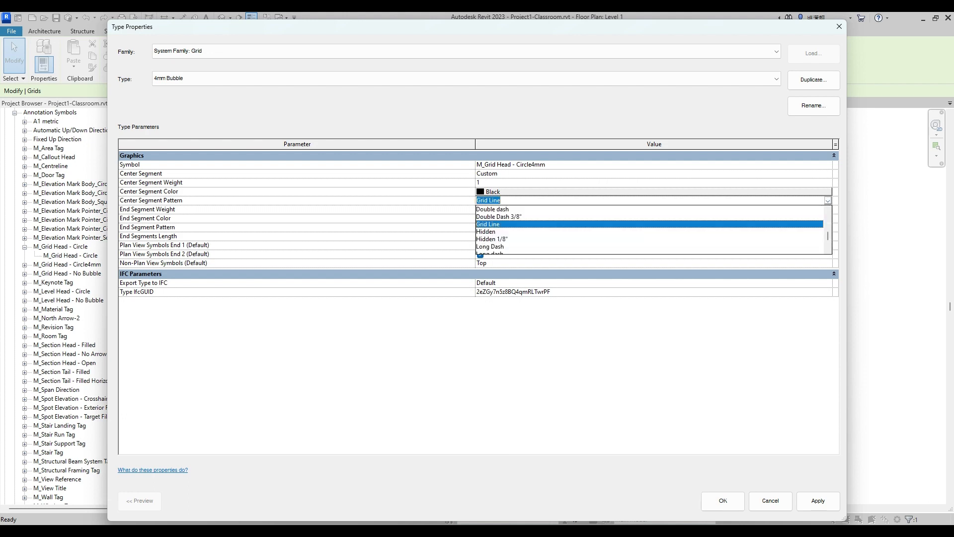
pyautogui.click(486, 231)
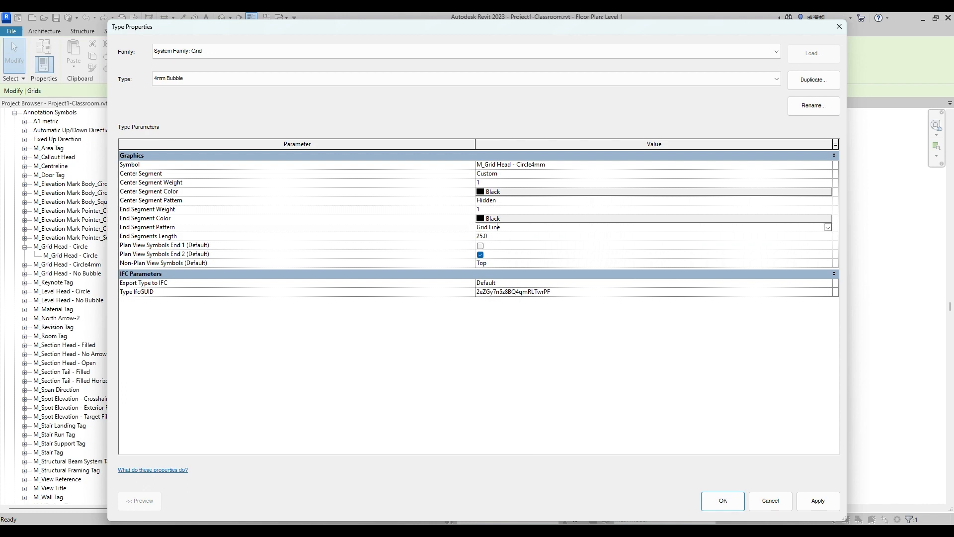
pyautogui.click(827, 227)
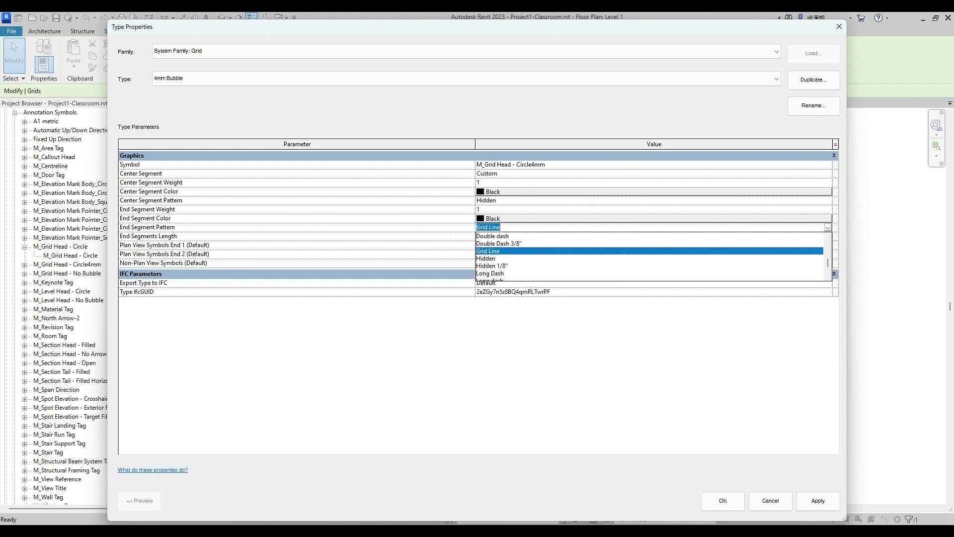
pyautogui.click(486, 258)
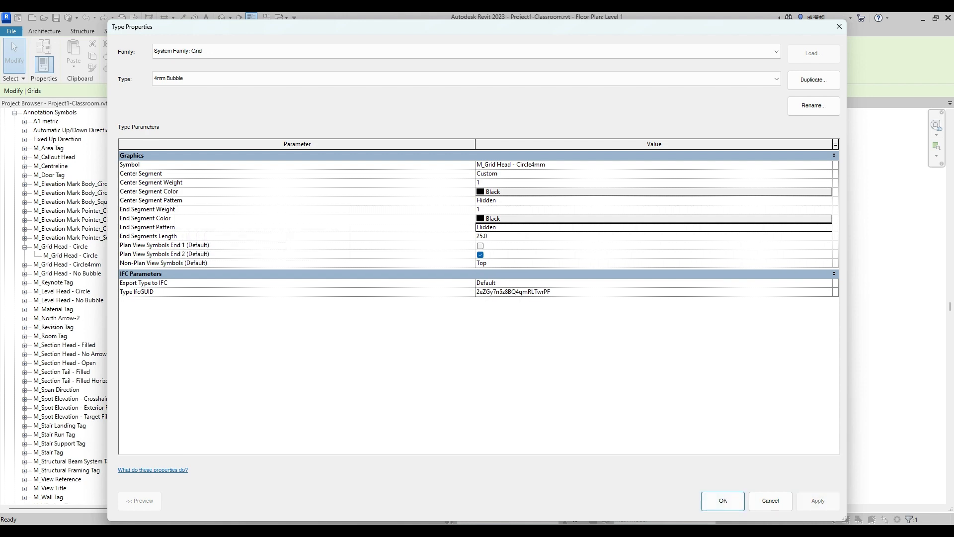
pyautogui.click(722, 500)
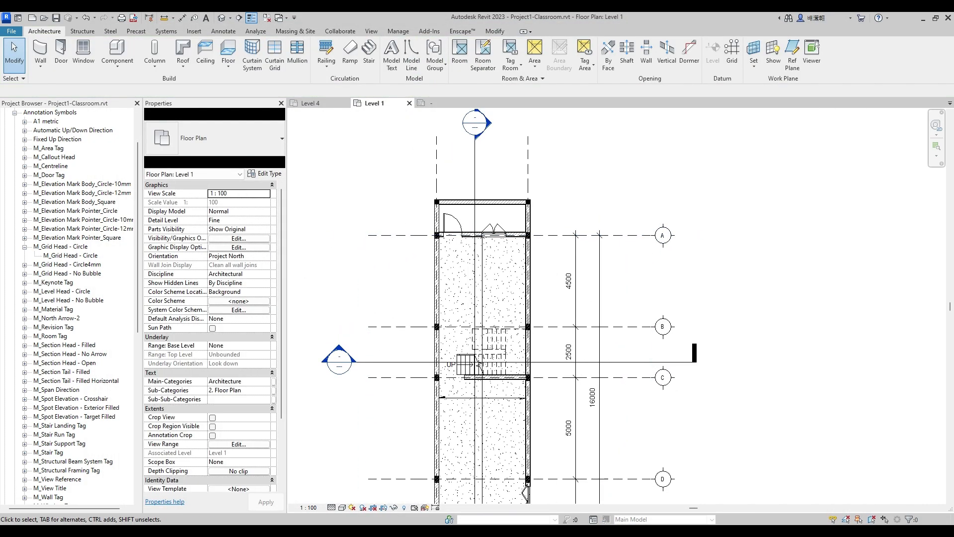
pyautogui.click(662, 235)
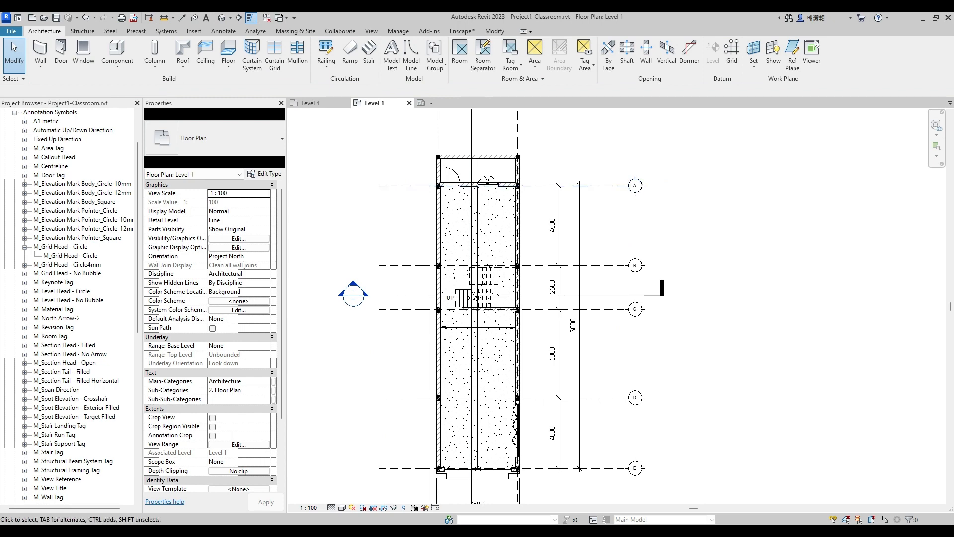
pyautogui.click(399, 31)
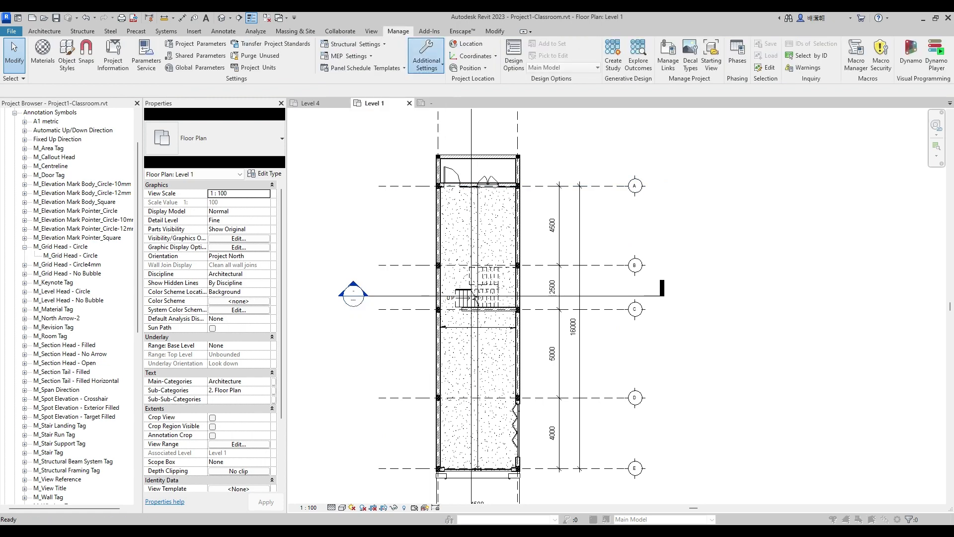
pyautogui.click(426, 55)
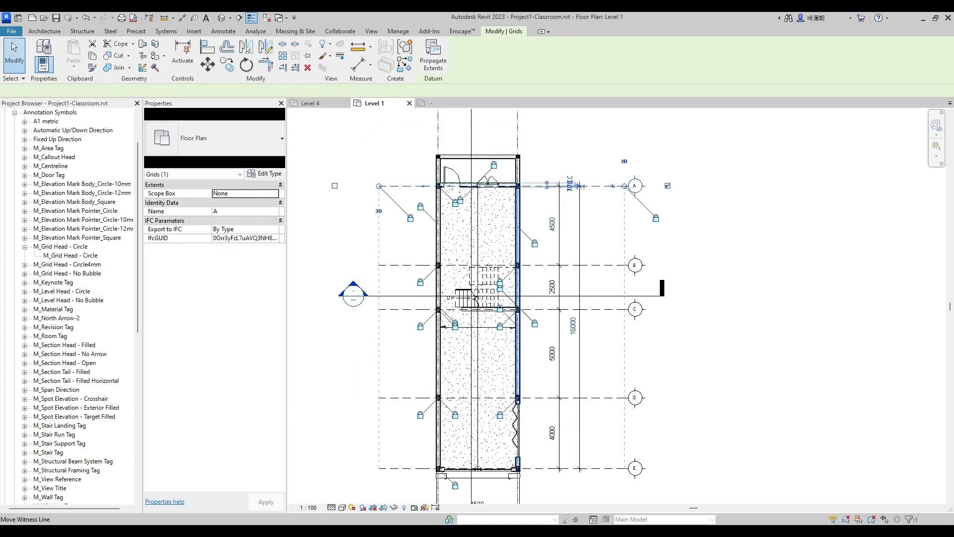
# - Set the 4mm Bubble center and end segment patterns to Hidden 1/8"
pyautogui.click(263, 175)
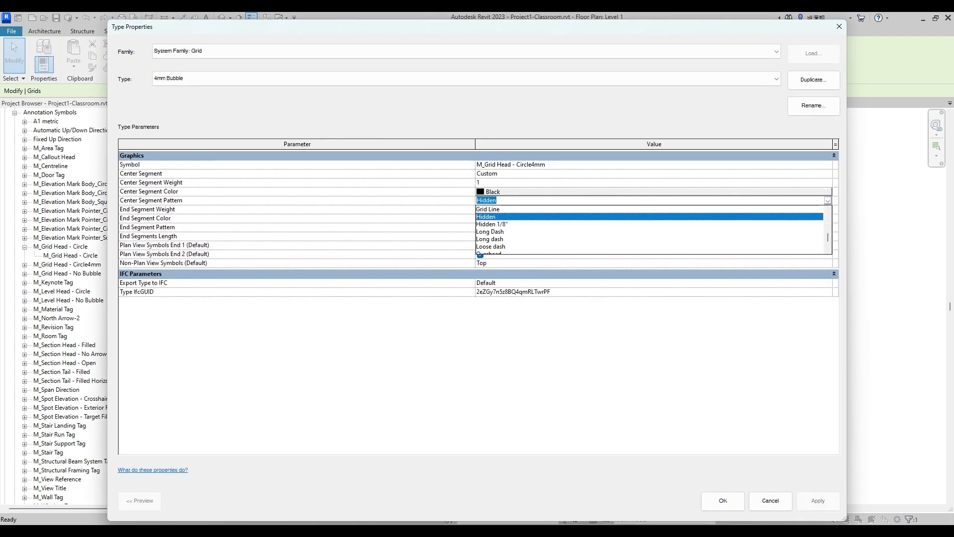
pyautogui.click(489, 224)
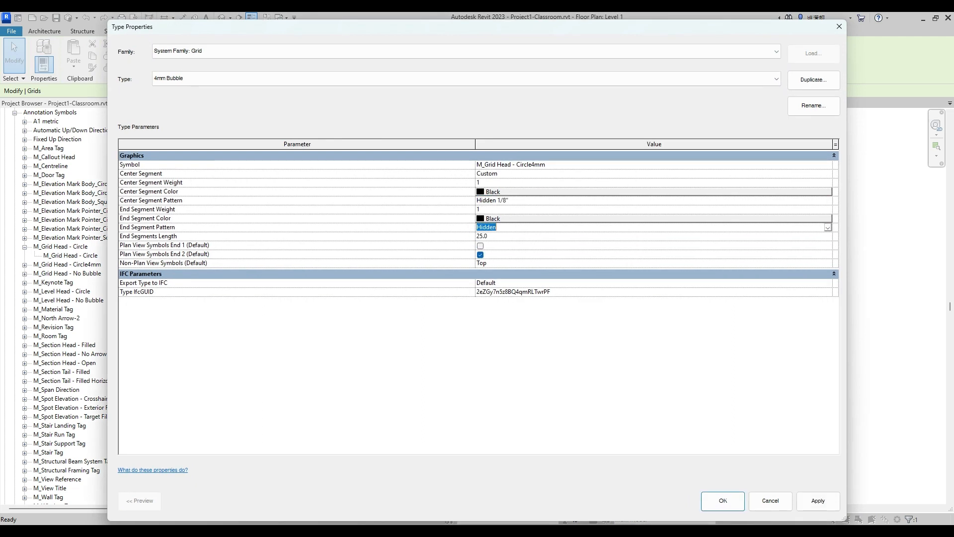
pyautogui.click(827, 227)
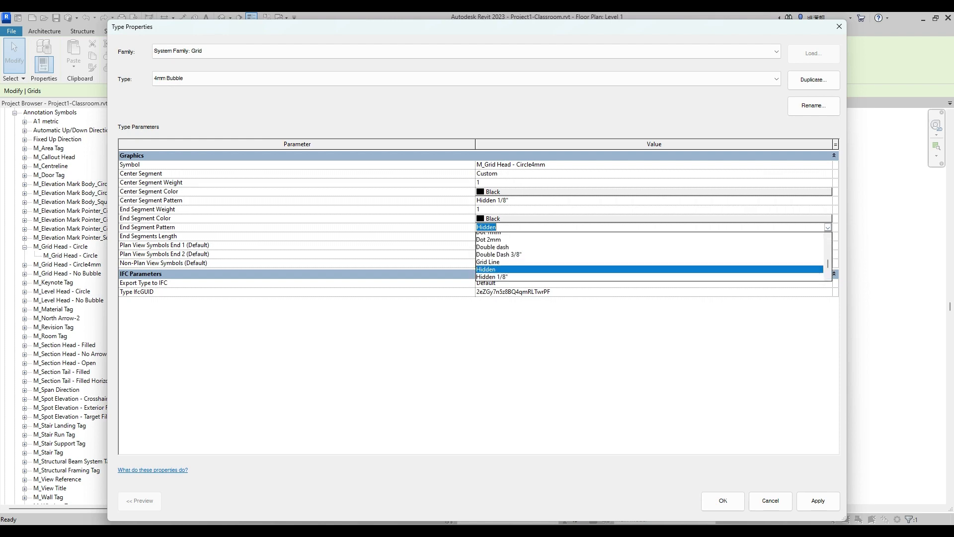
pyautogui.click(491, 277)
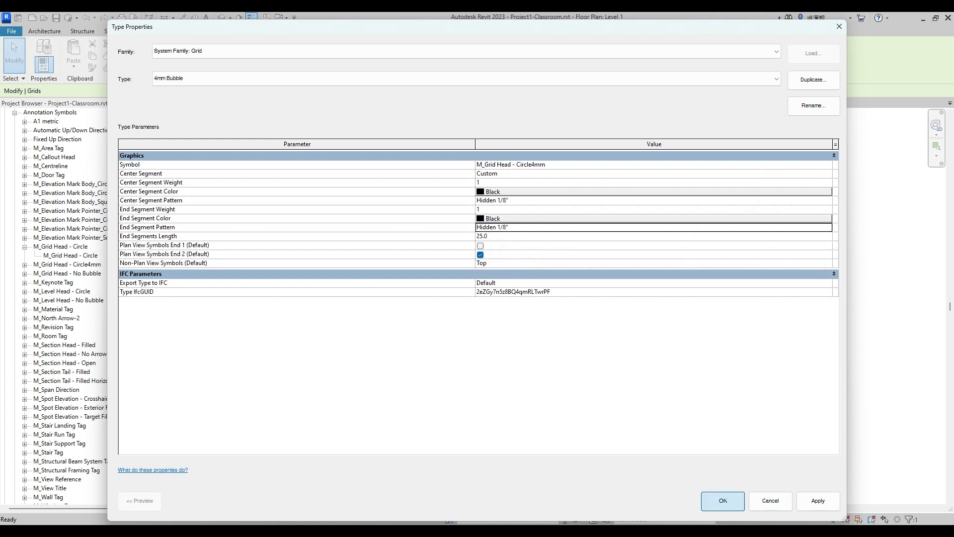